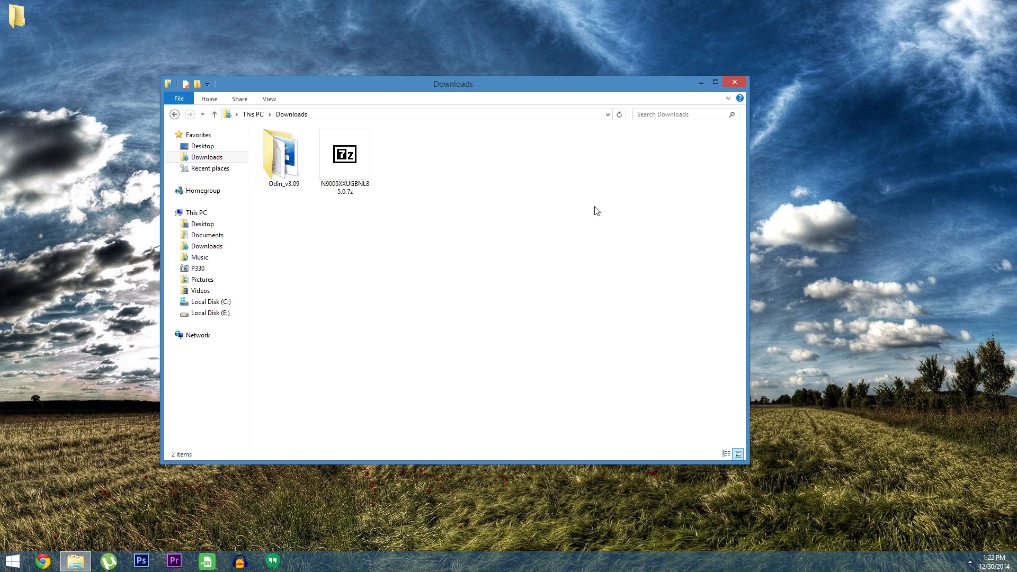
- Extract the firmware .7z archive into Downloads, then open the Odin_v3.09 folder
click(345, 154)
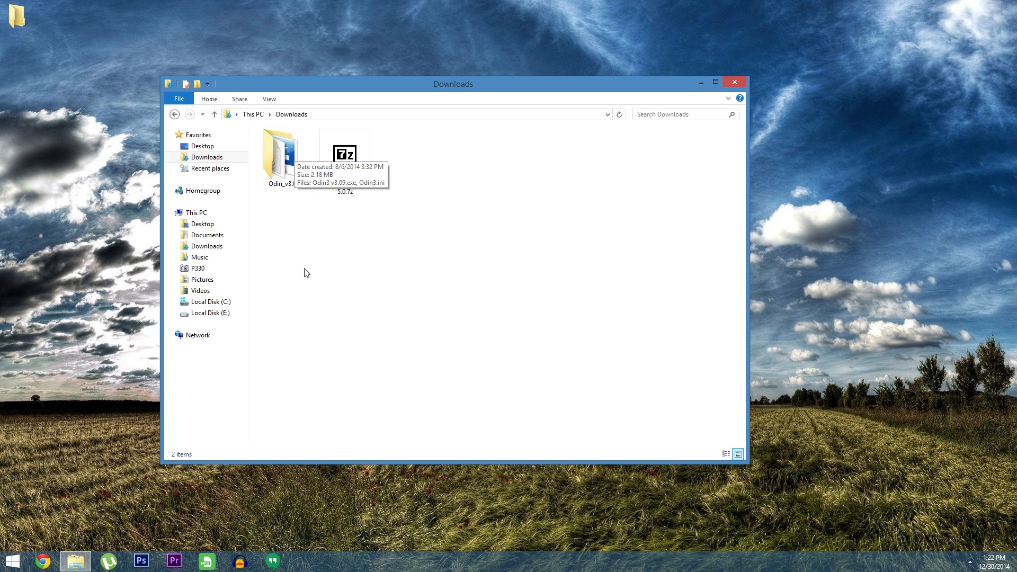
click(345, 152)
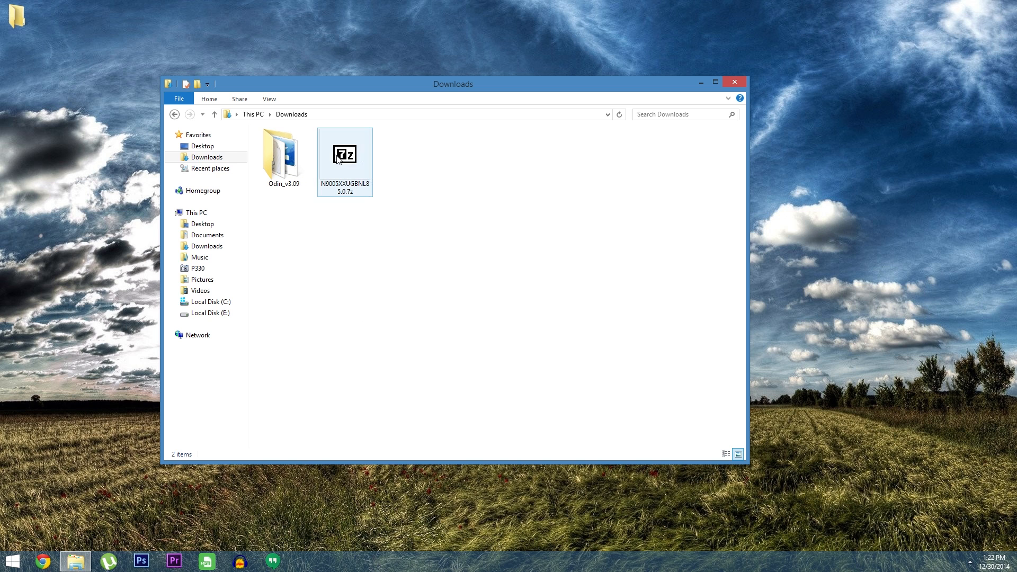
click(431, 173)
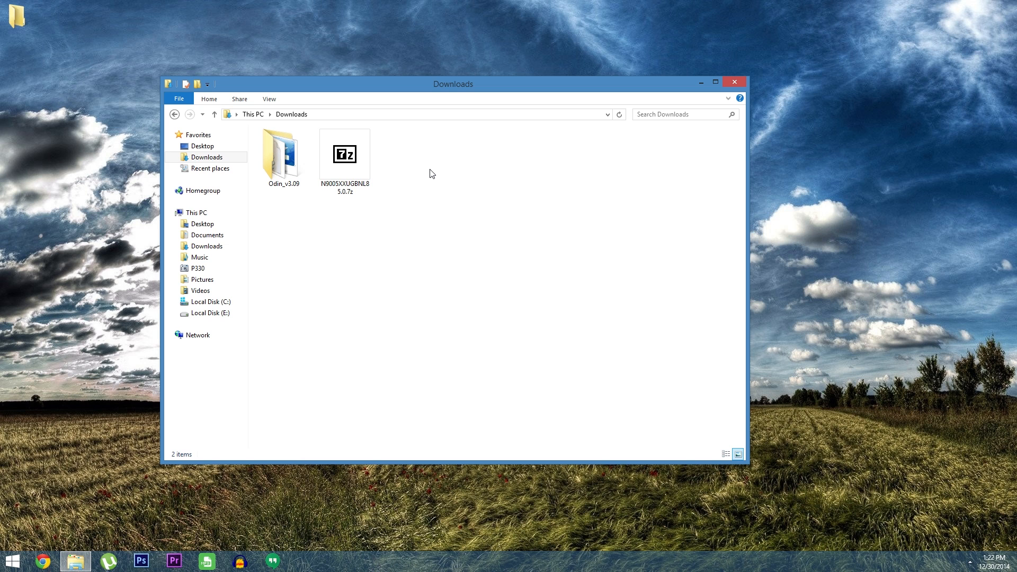
right_click(344, 153)
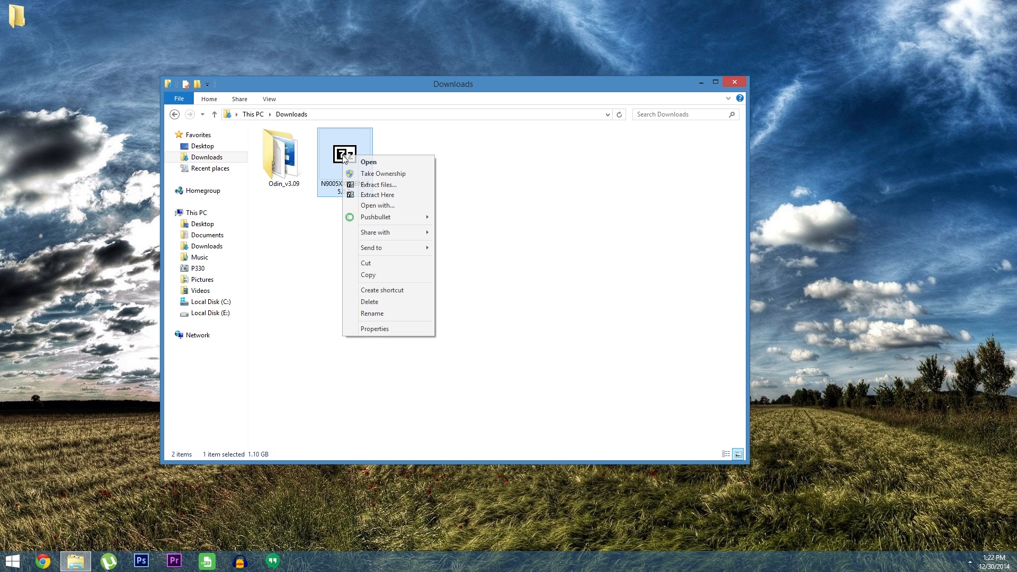
click(378, 195)
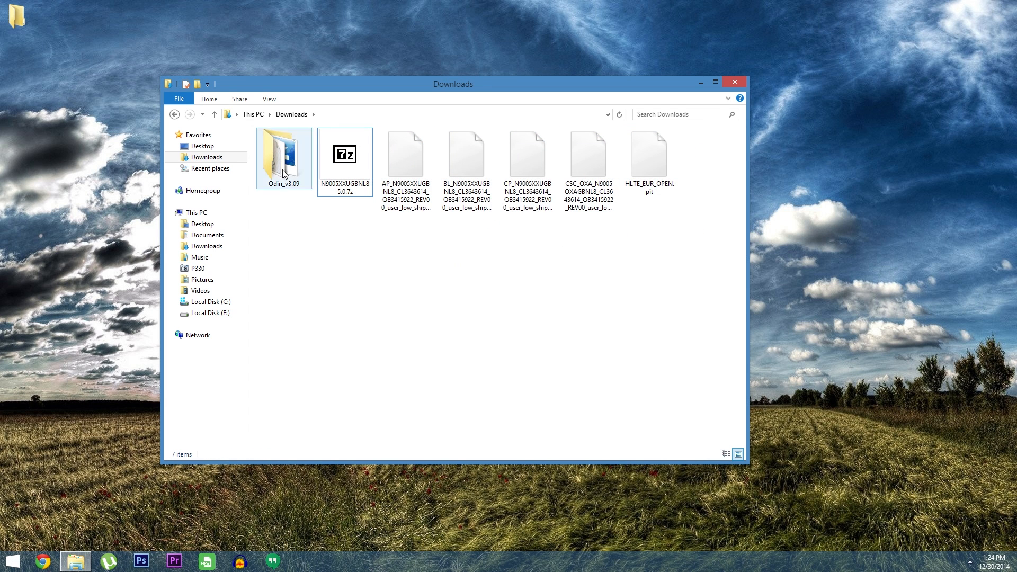
double_click(283, 152)
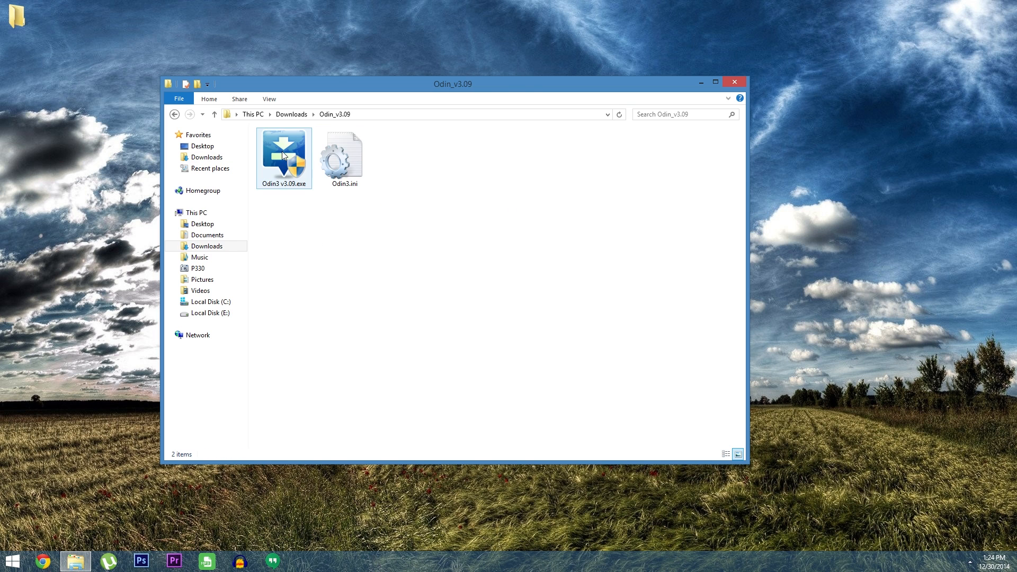
- Run Odin3 v3.09.exe as administrator
right_click(283, 154)
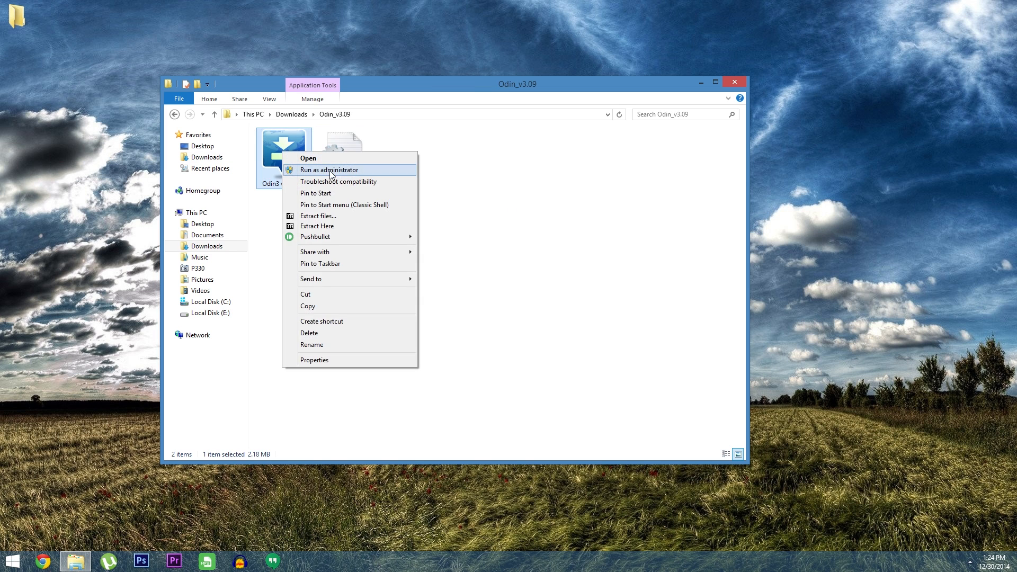
click(329, 170)
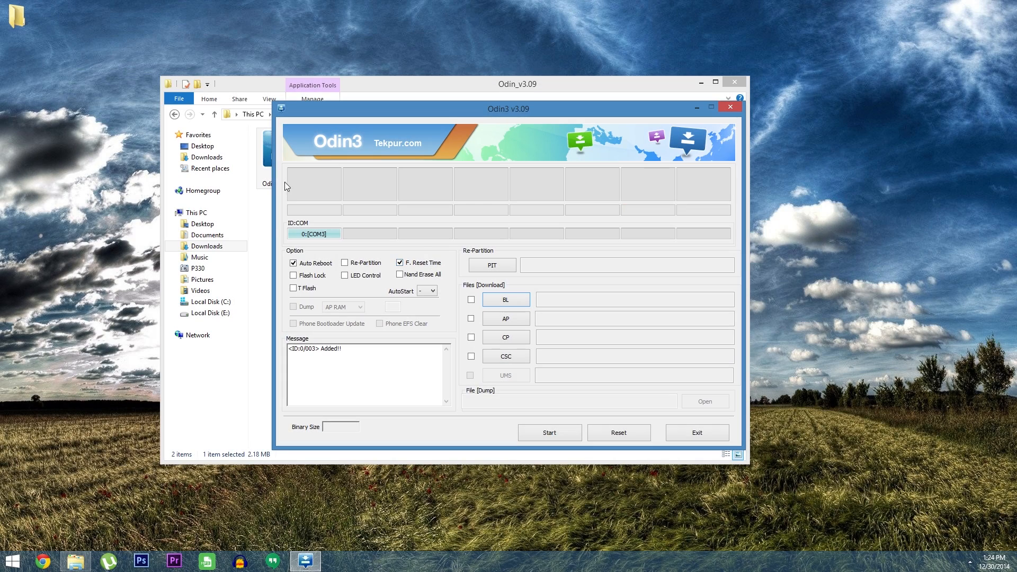
mouse_move(297, 242)
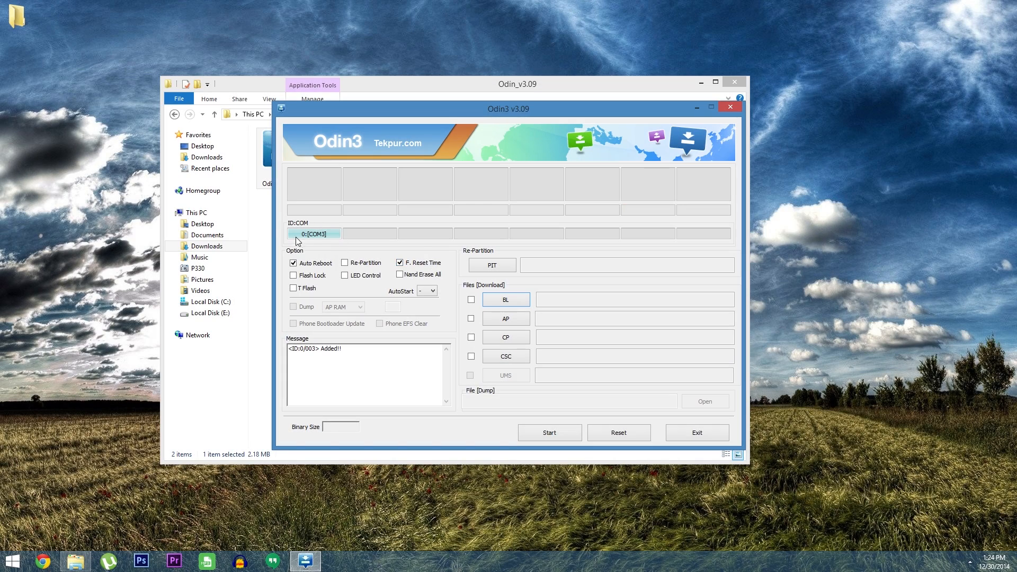
mouse_move(345, 259)
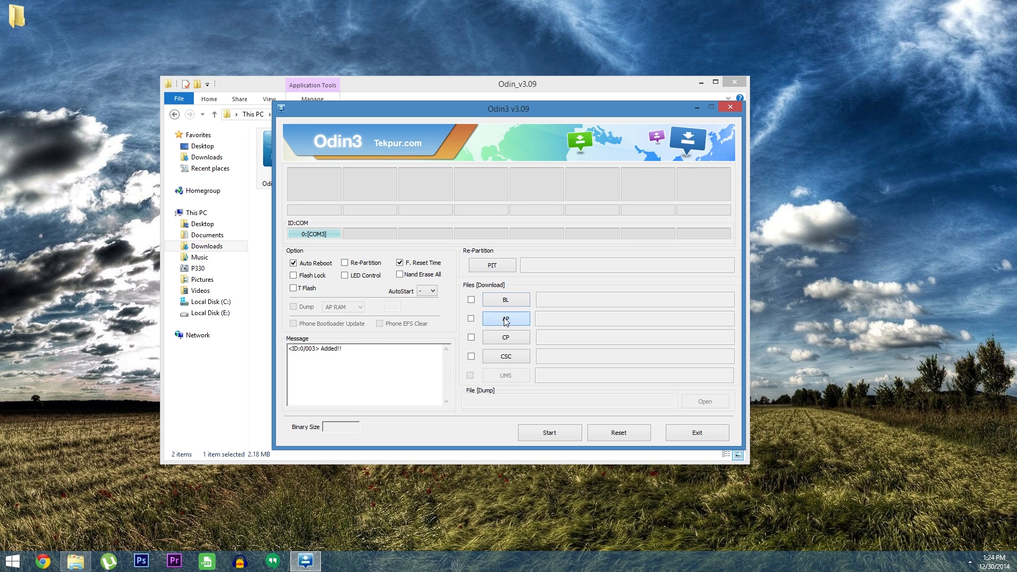
- Load the AP_N9005 tar.md5 file into Odin3's AP slot
click(505, 317)
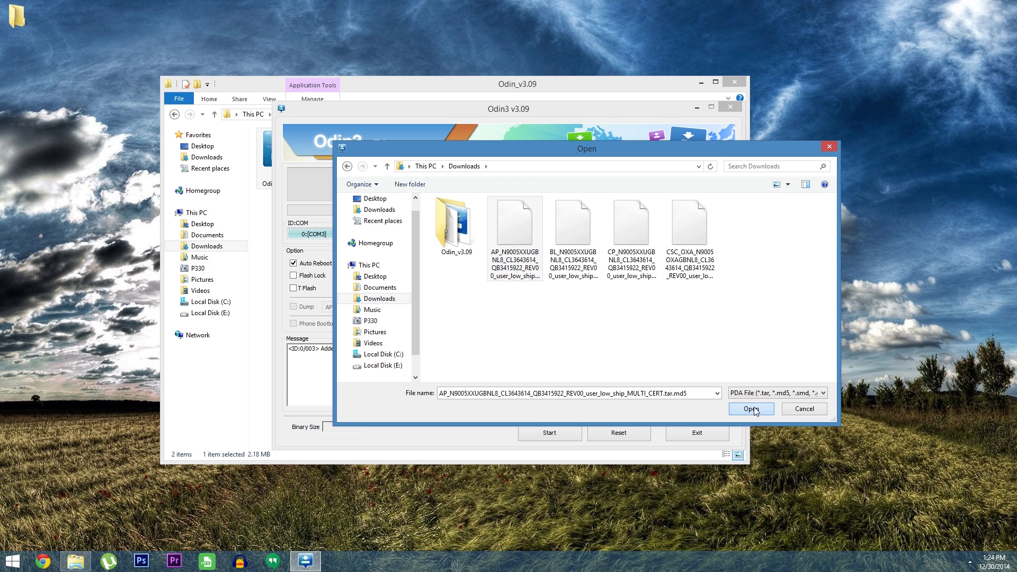
click(751, 408)
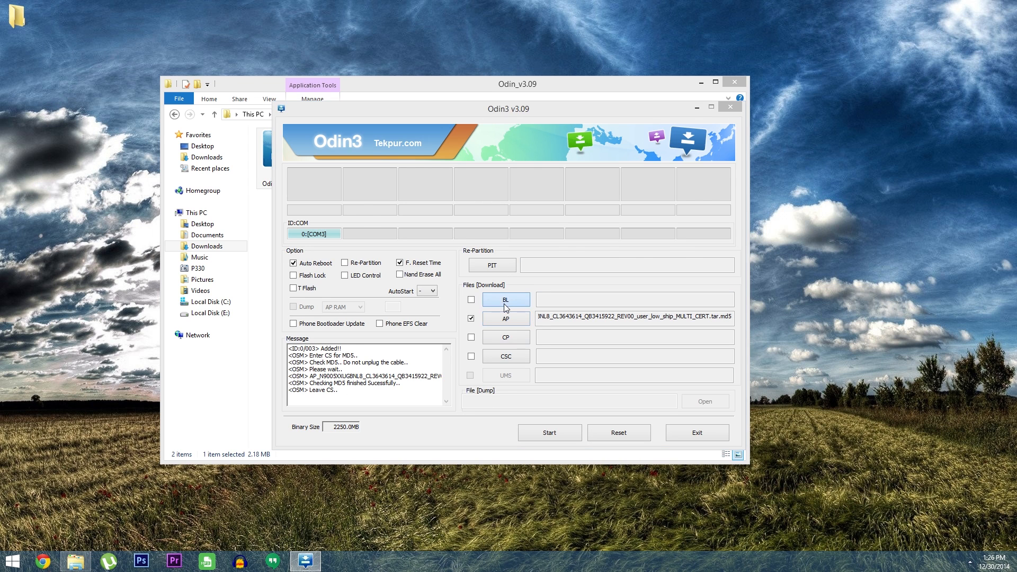
- Load the matching BL, CP and CSC tar.md5 files from Downloads into their slots
click(505, 299)
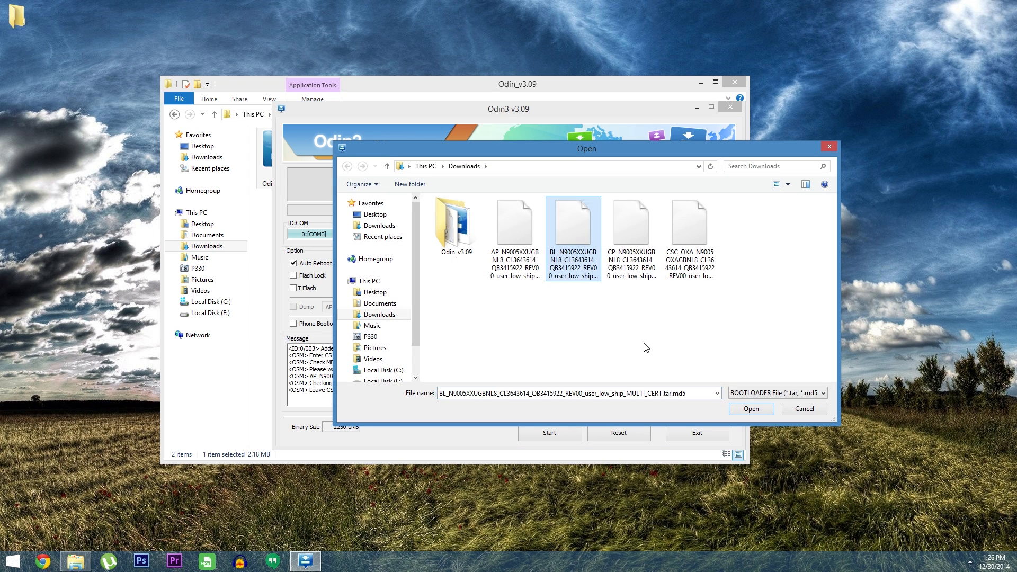
click(751, 408)
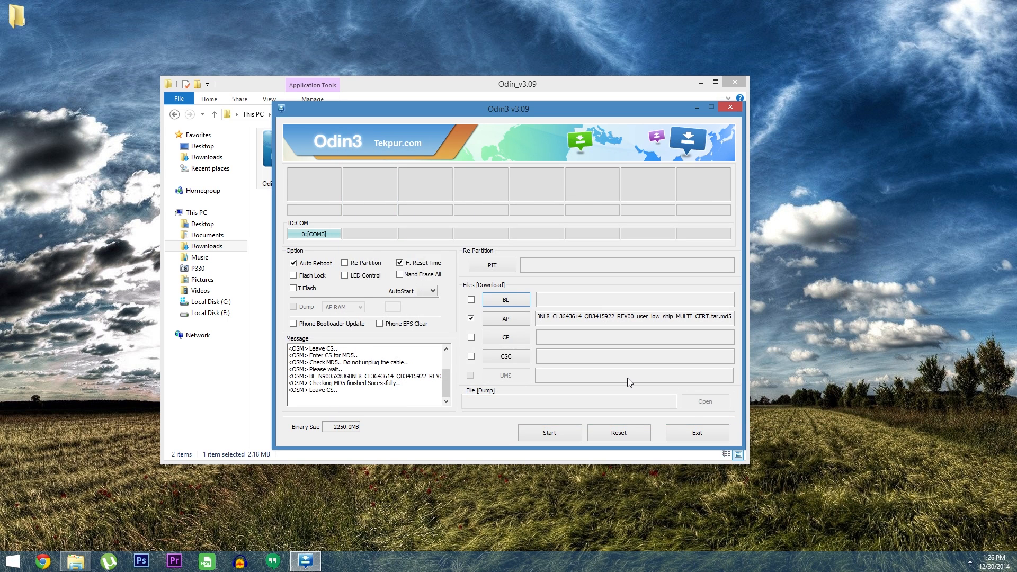
click(470, 299)
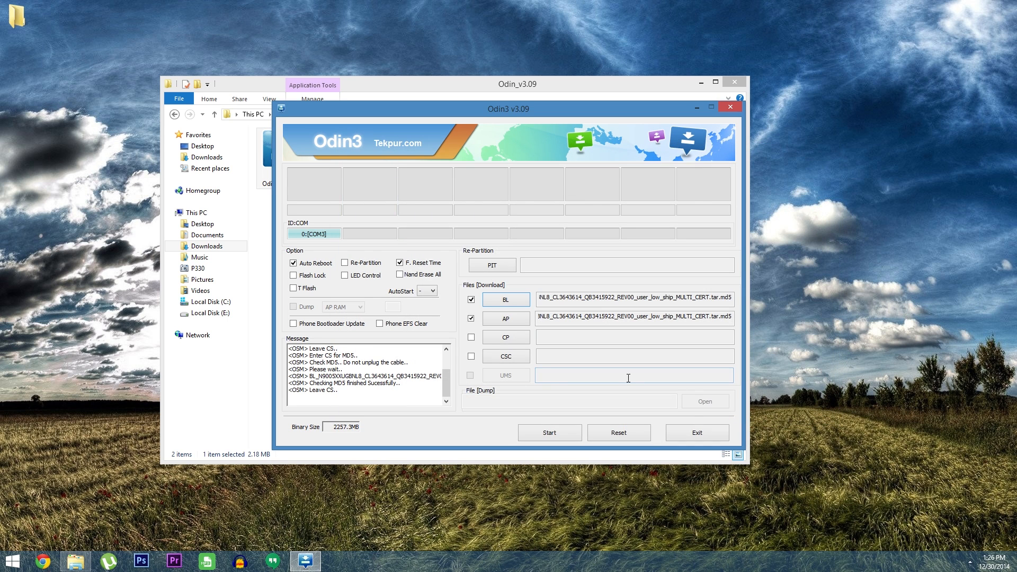
mouse_move(590, 372)
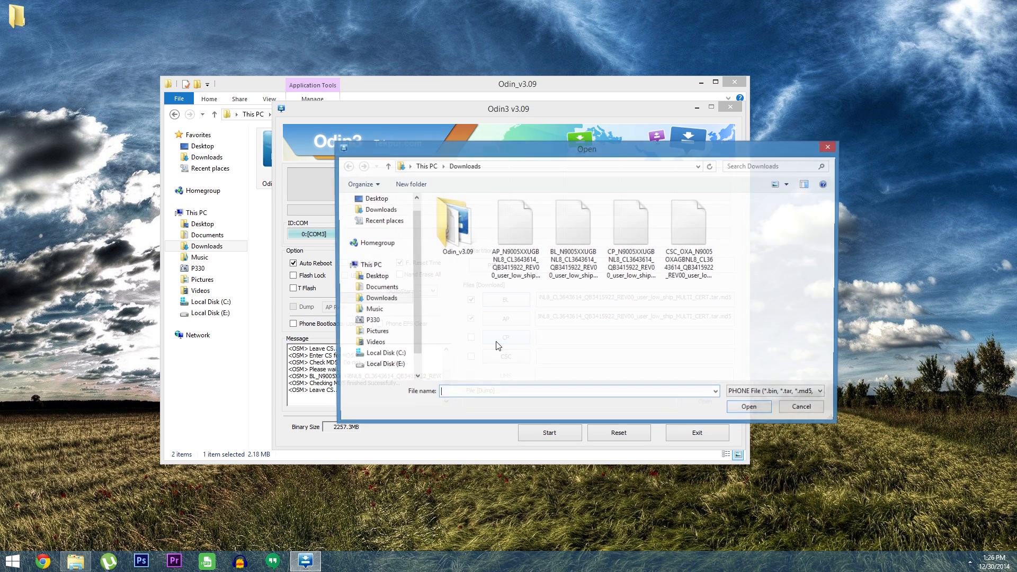
click(629, 228)
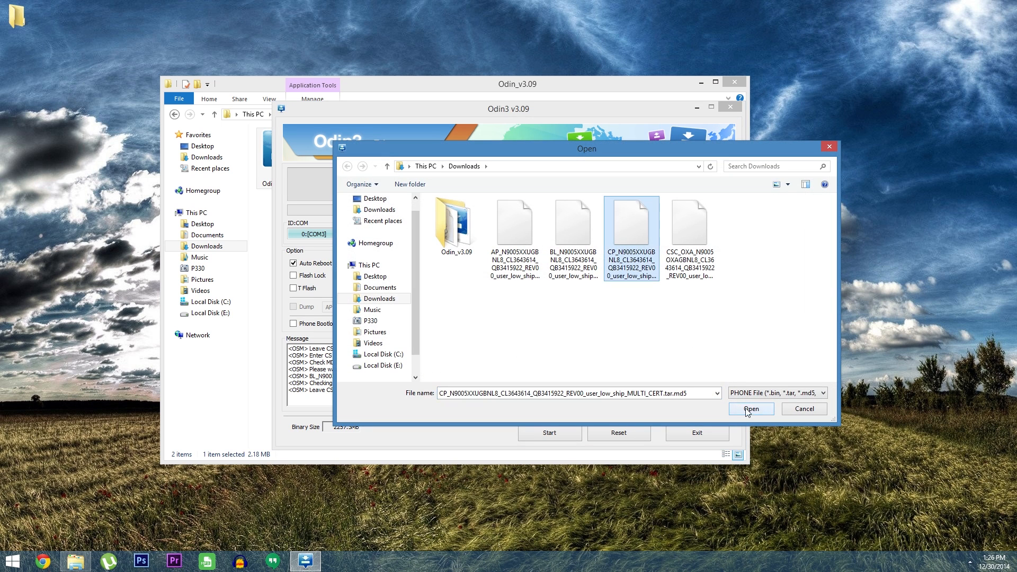
click(751, 408)
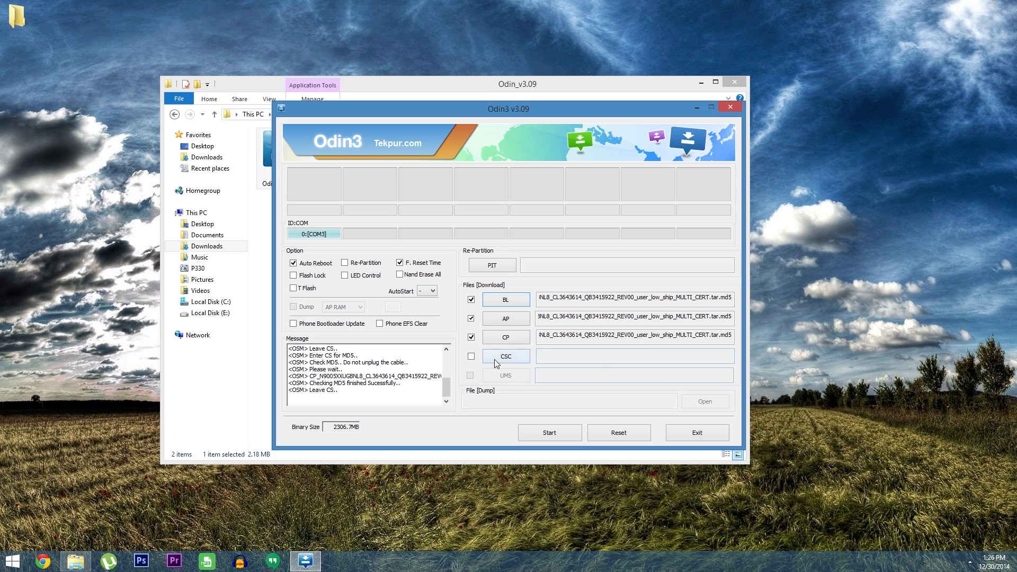
click(505, 356)
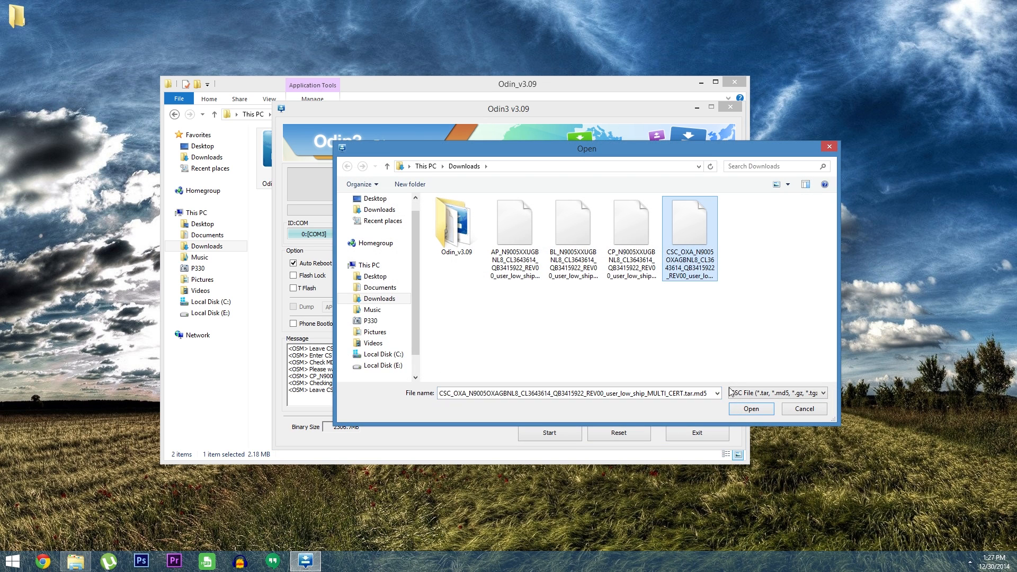
click(750, 409)
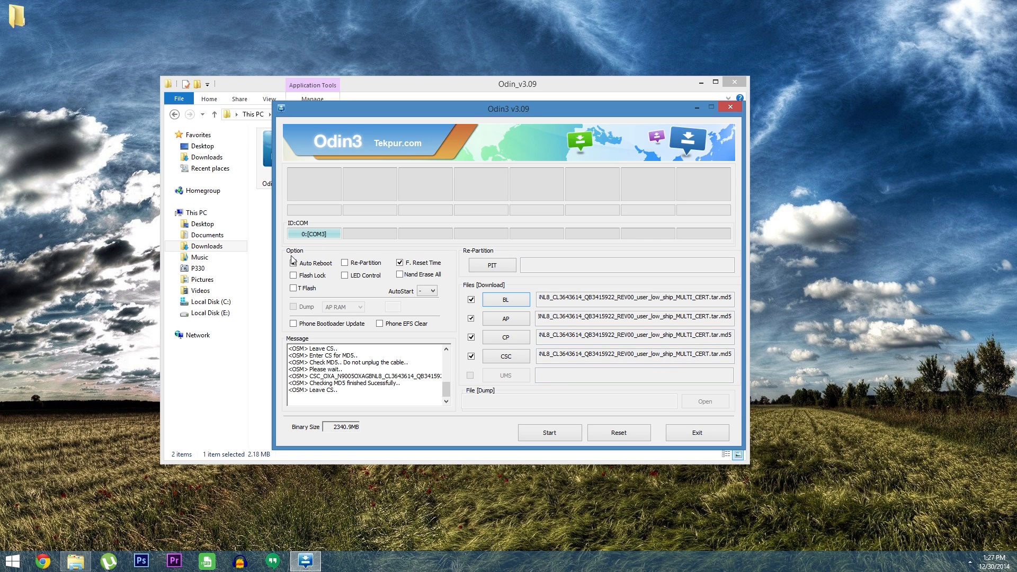
click(293, 262)
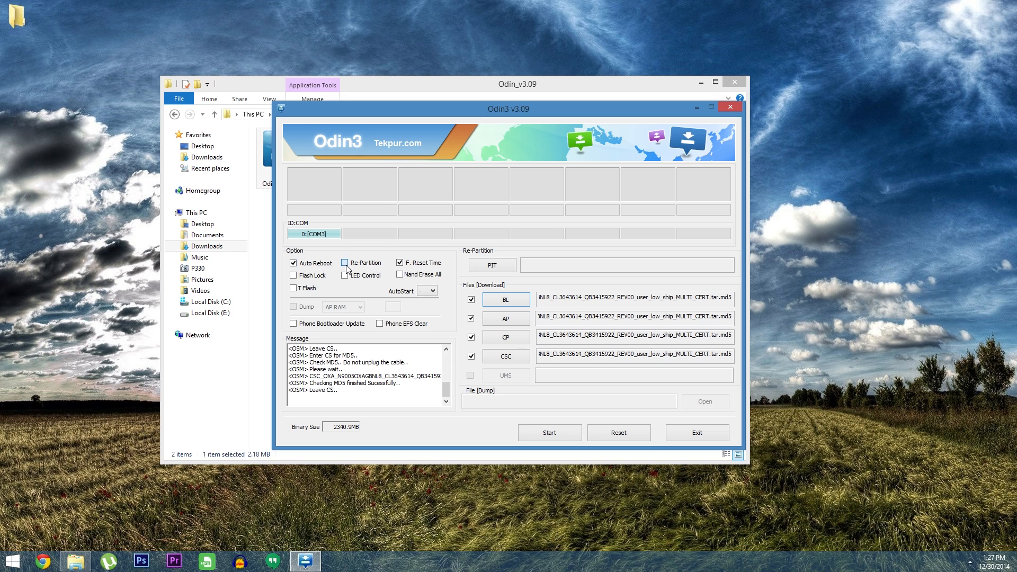
click(344, 263)
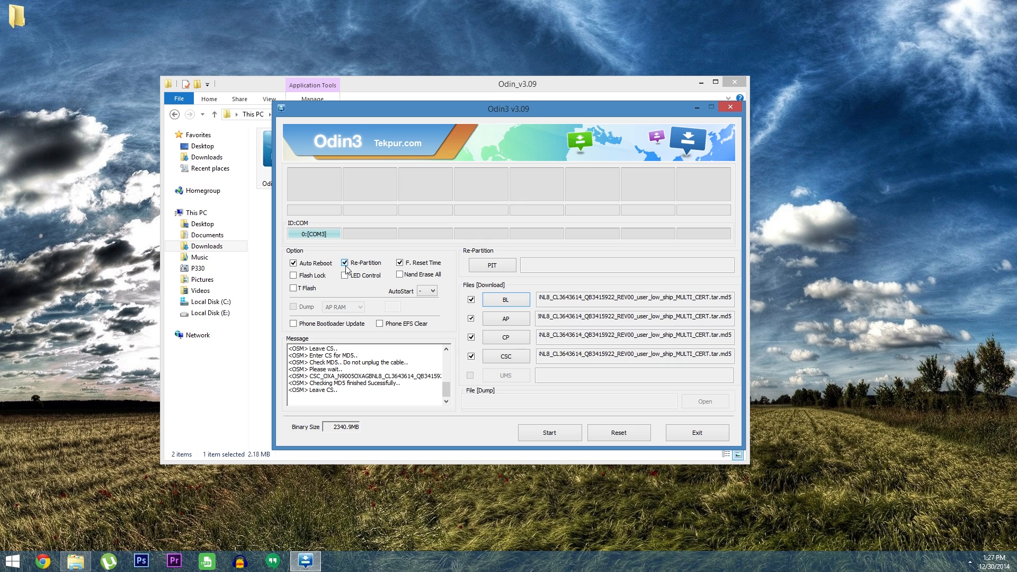
click(344, 262)
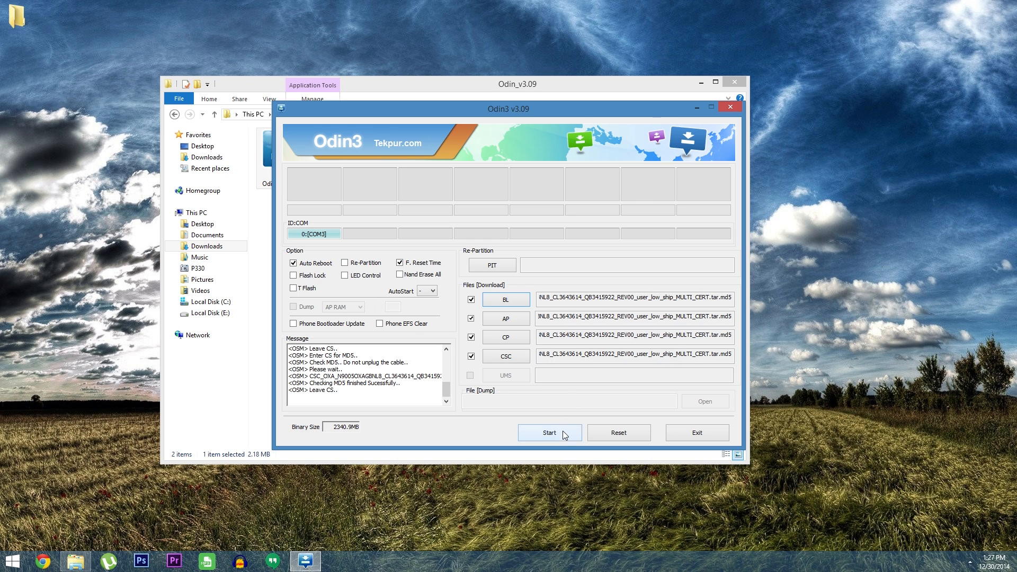
mouse_move(595, 395)
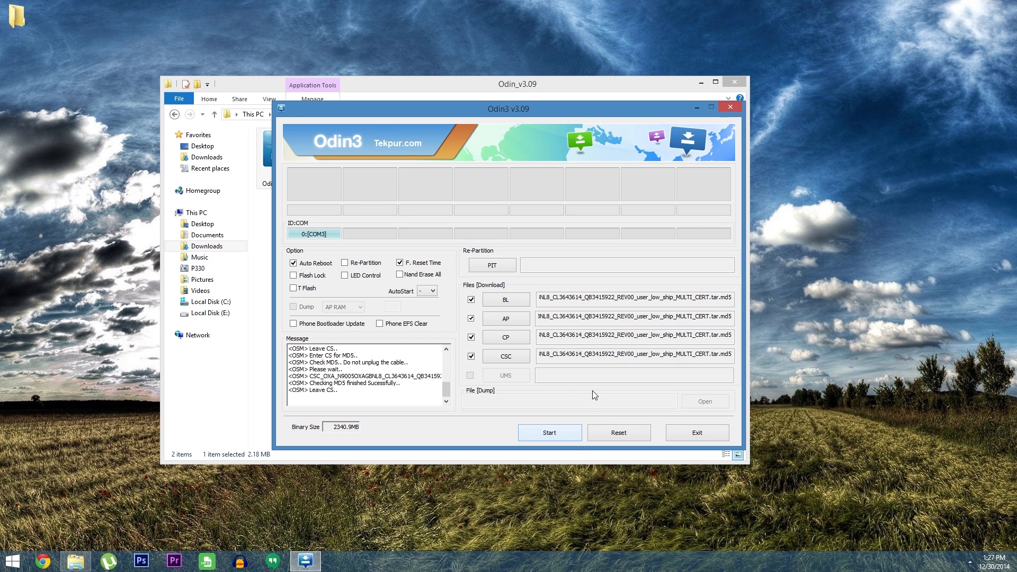